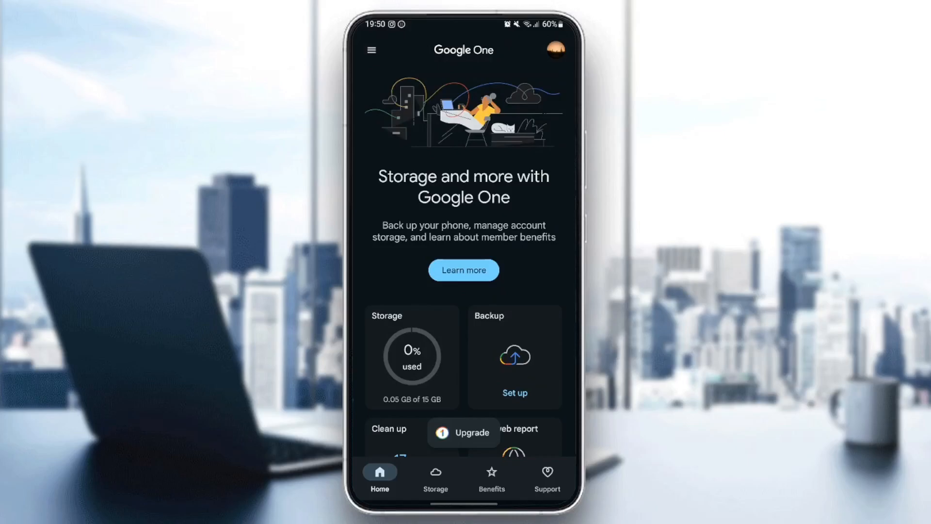
Check the Support page, return Home, and scroll down toward the Basic, Standard and Premium storage offers.
left_click(547, 475)
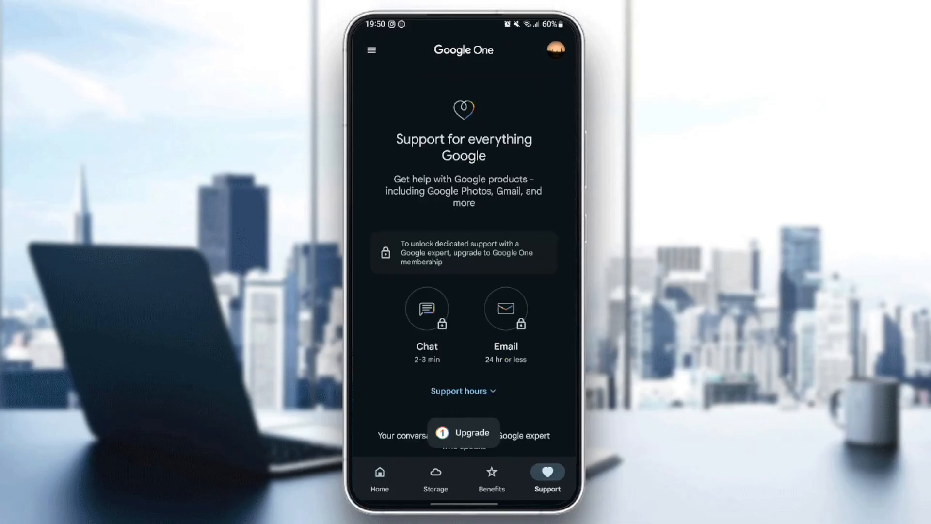
left_click(379, 475)
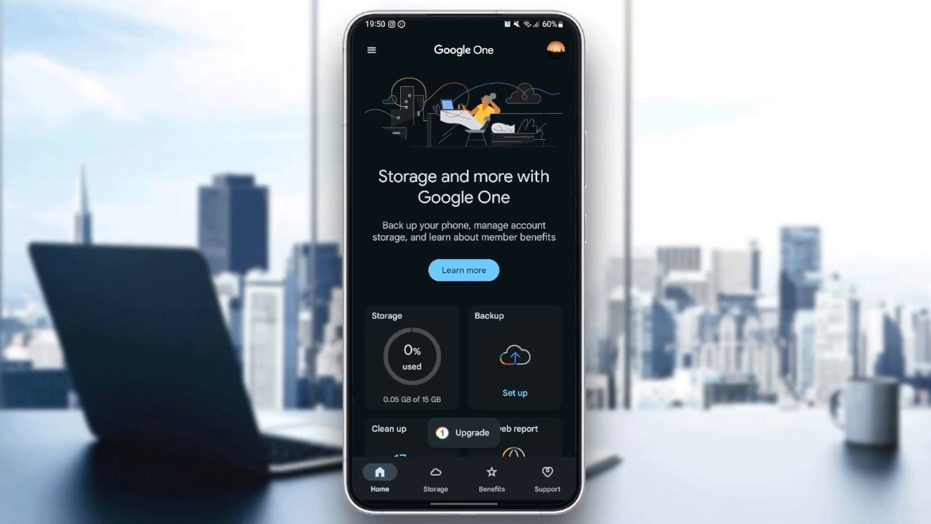
scroll("down", 3)
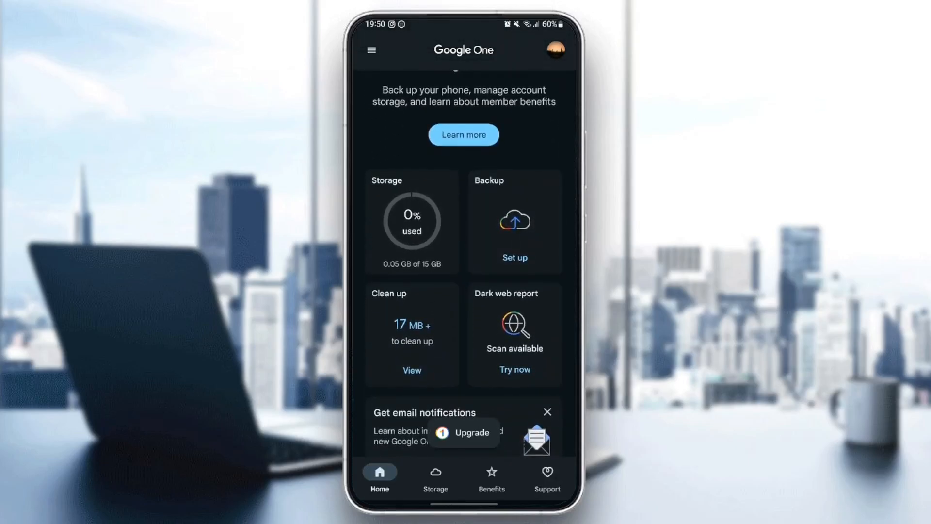
scroll("down", 3)
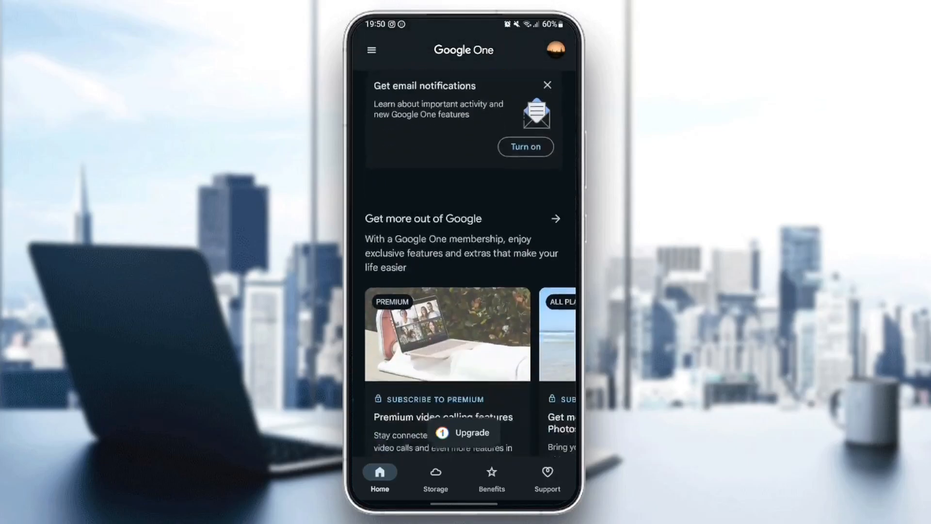
scroll("down", 3)
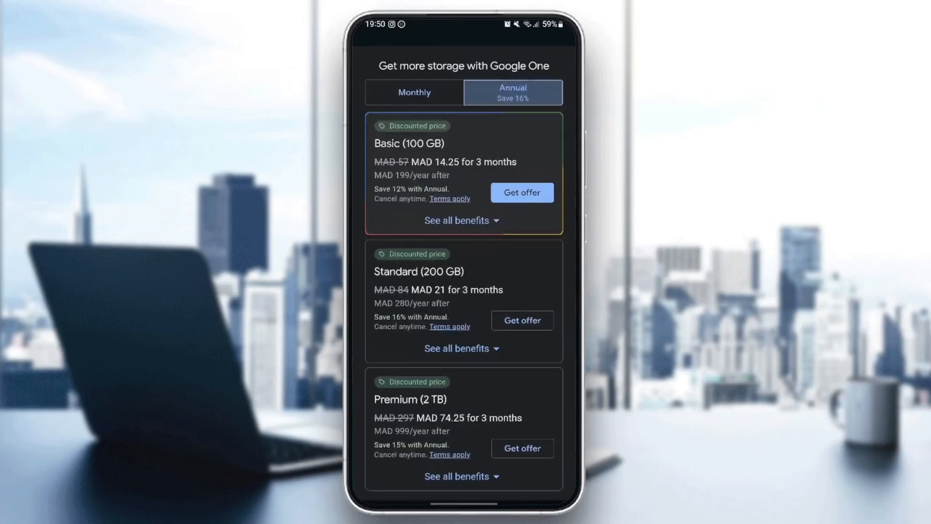
scroll("down", 3)
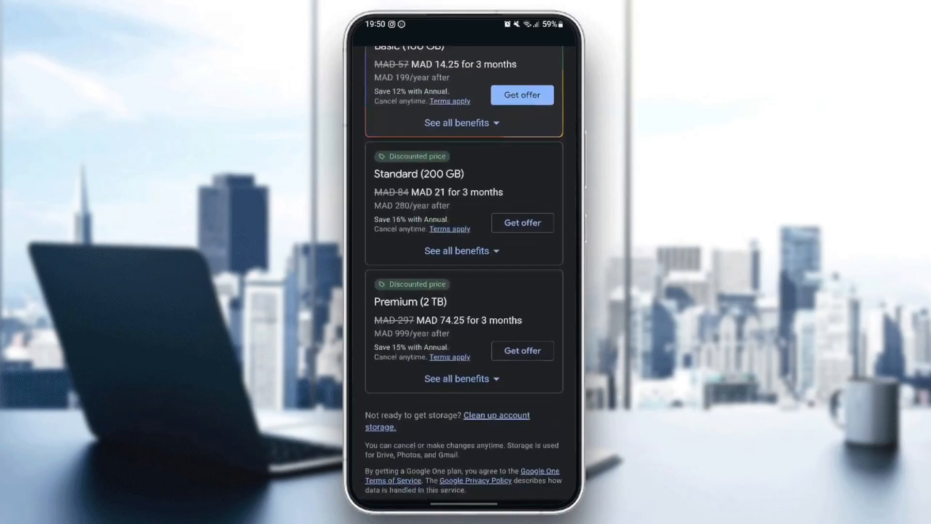
scroll("down", 3)
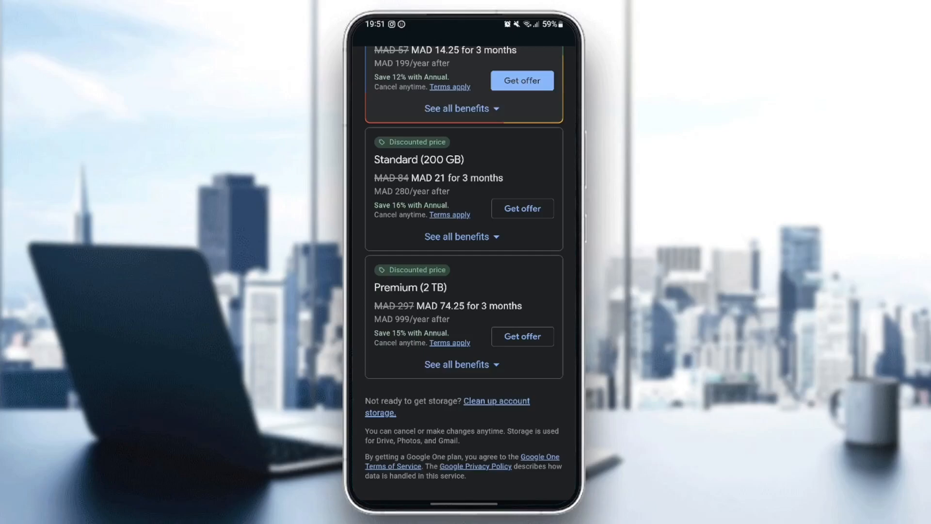
scroll("down", 3)
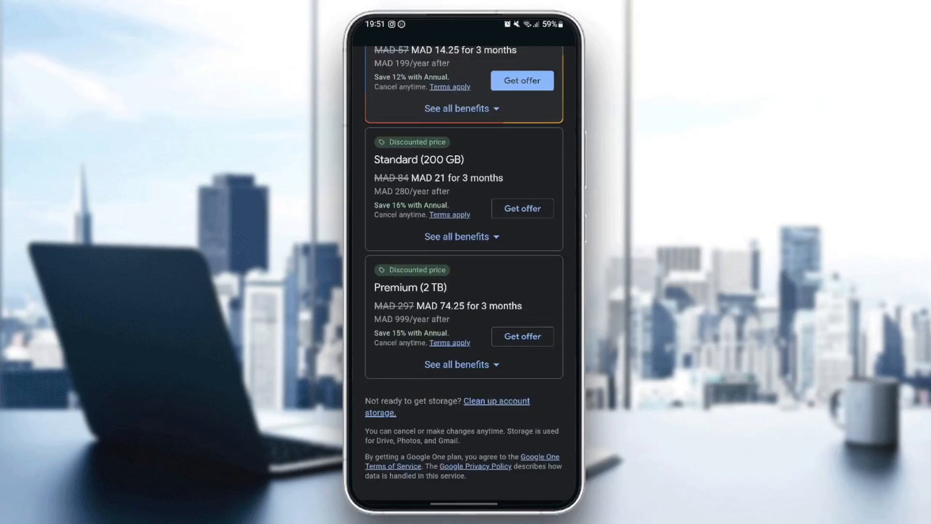
scroll("down", 3)
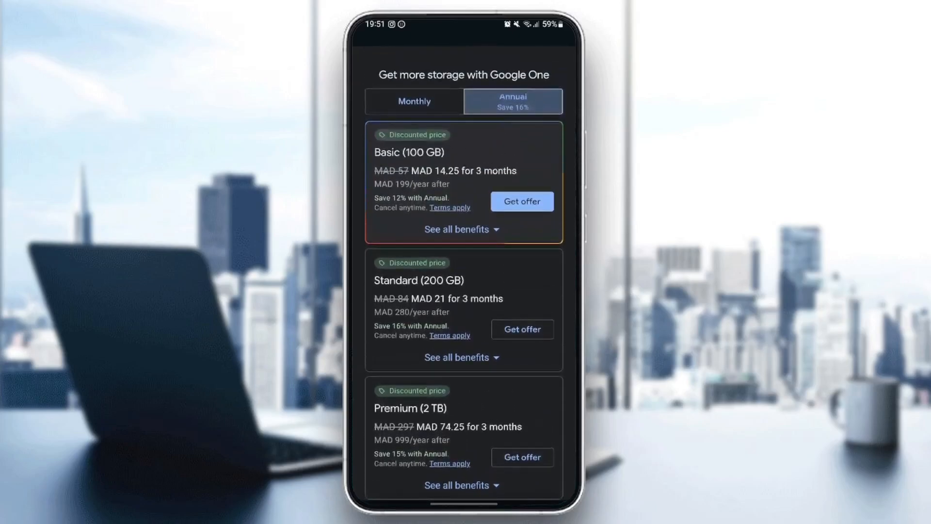
scroll("down", 3)
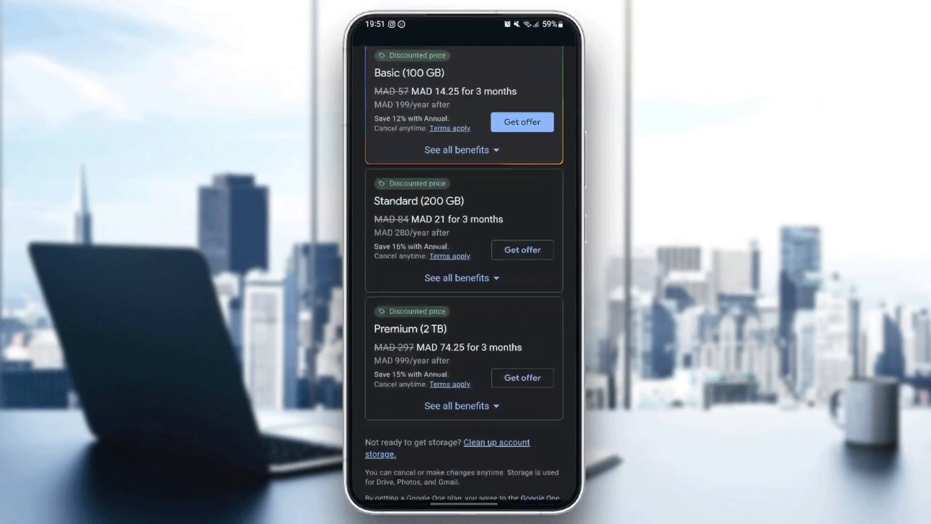
scroll("up", 3)
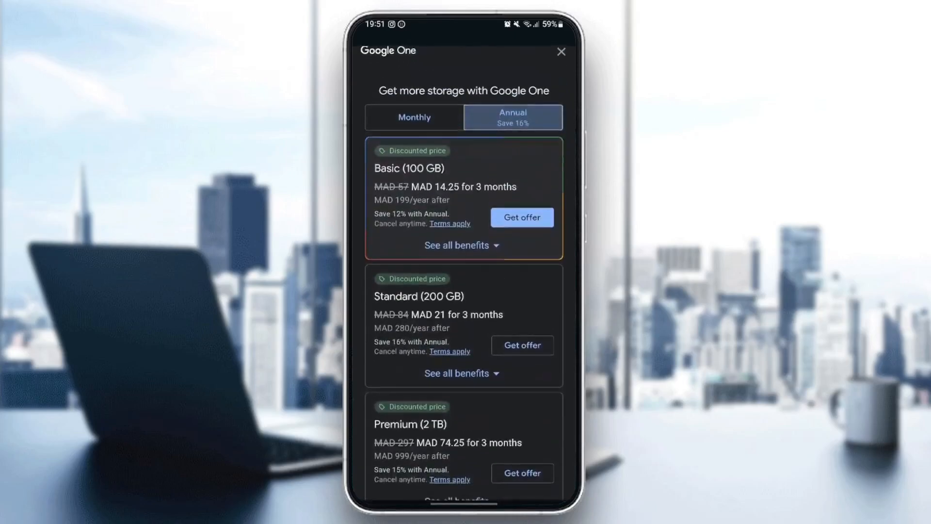
scroll("down", 3)
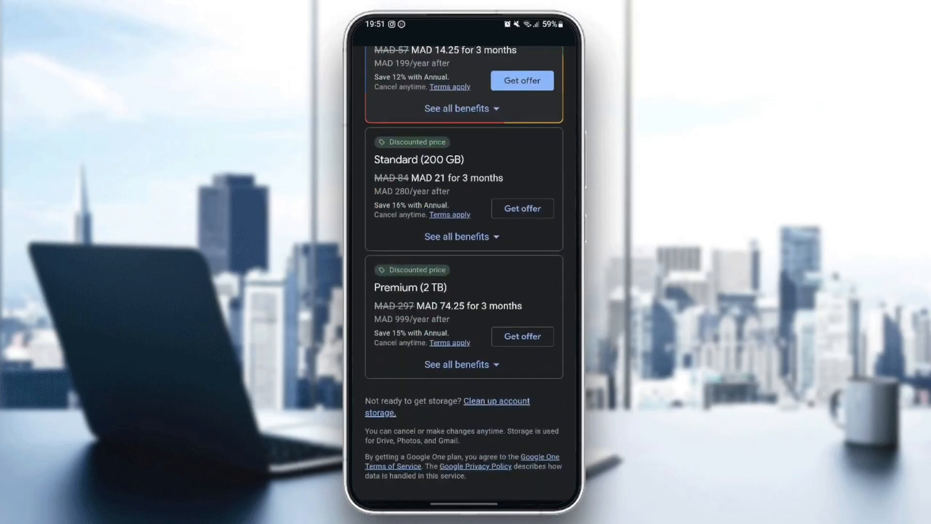
scroll("down", 3)
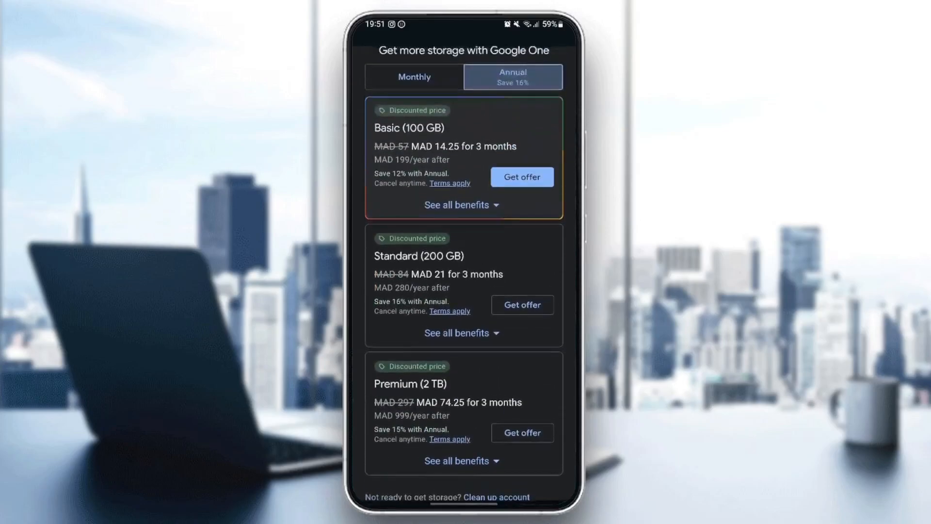